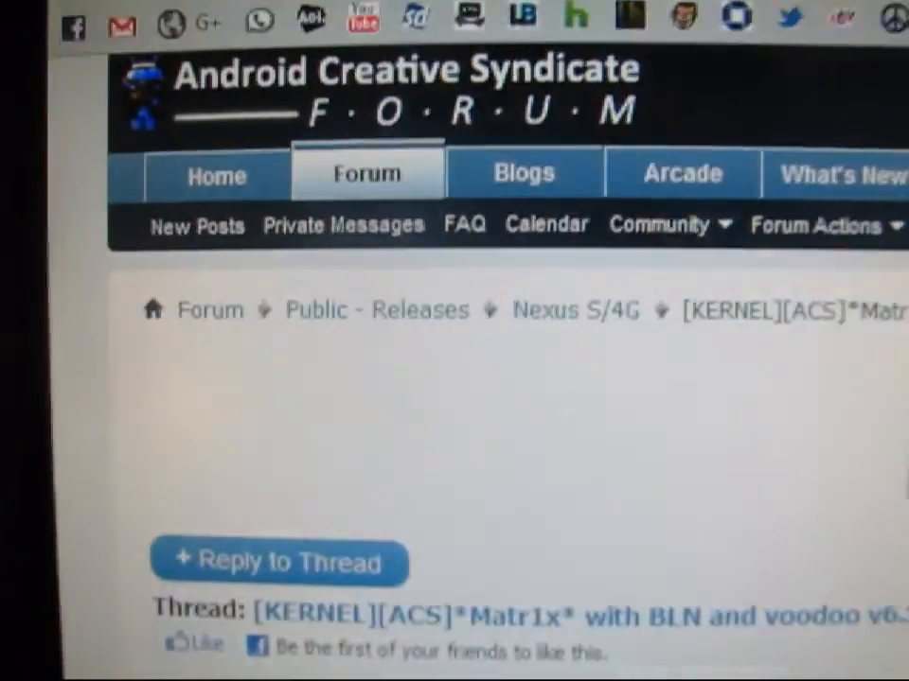
scroll("down", 3)
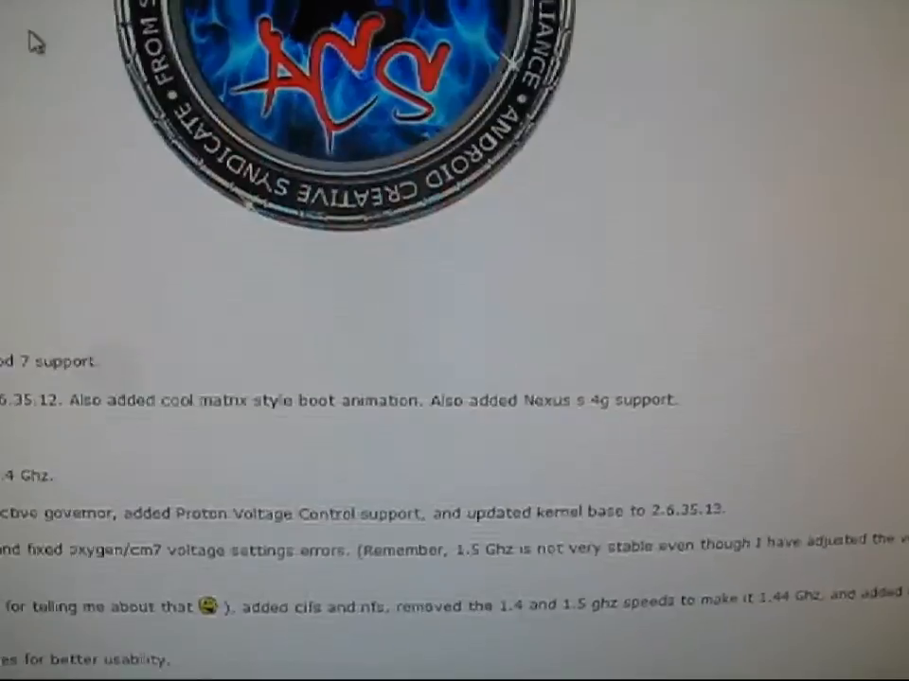
scroll("down", 3)
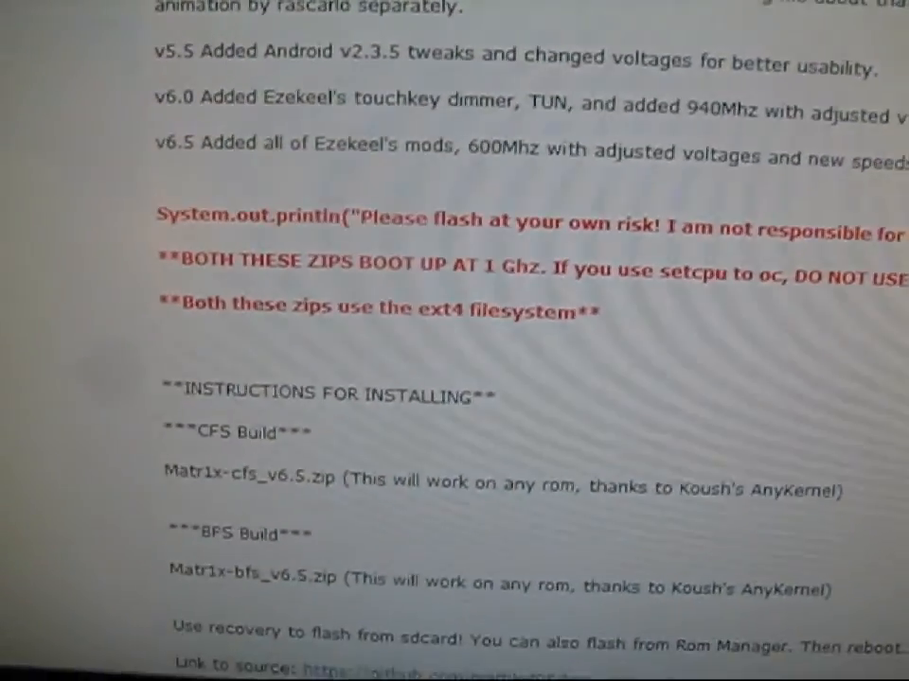
scroll("up", 3)
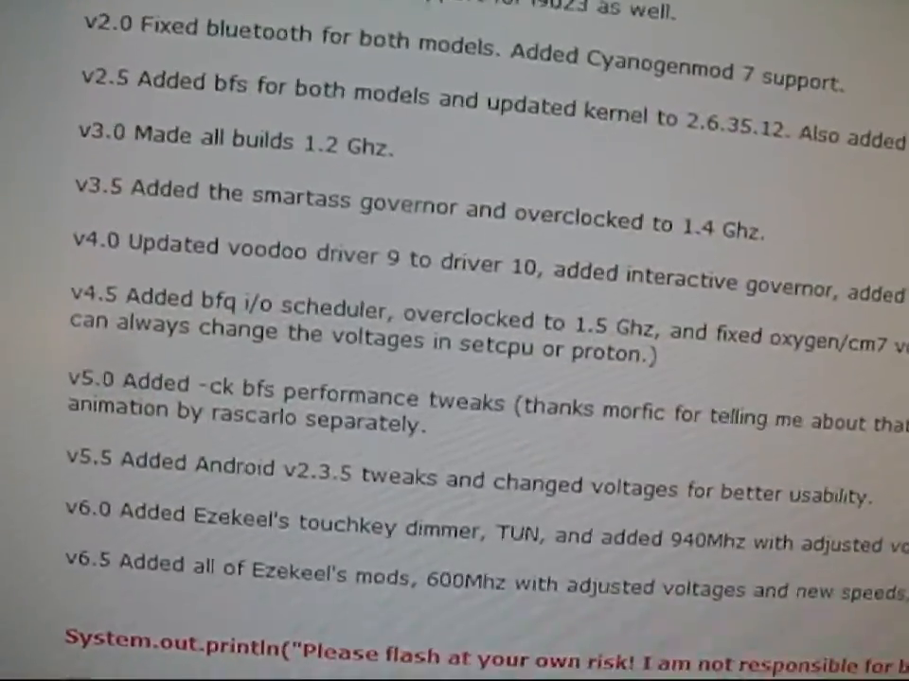
scroll("down", 3)
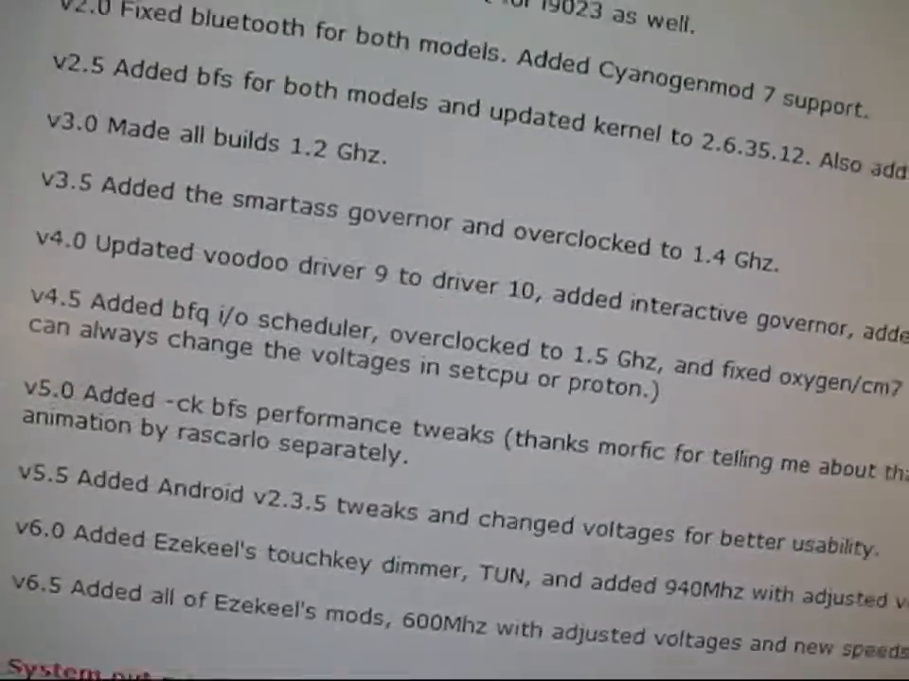
scroll("down", 3)
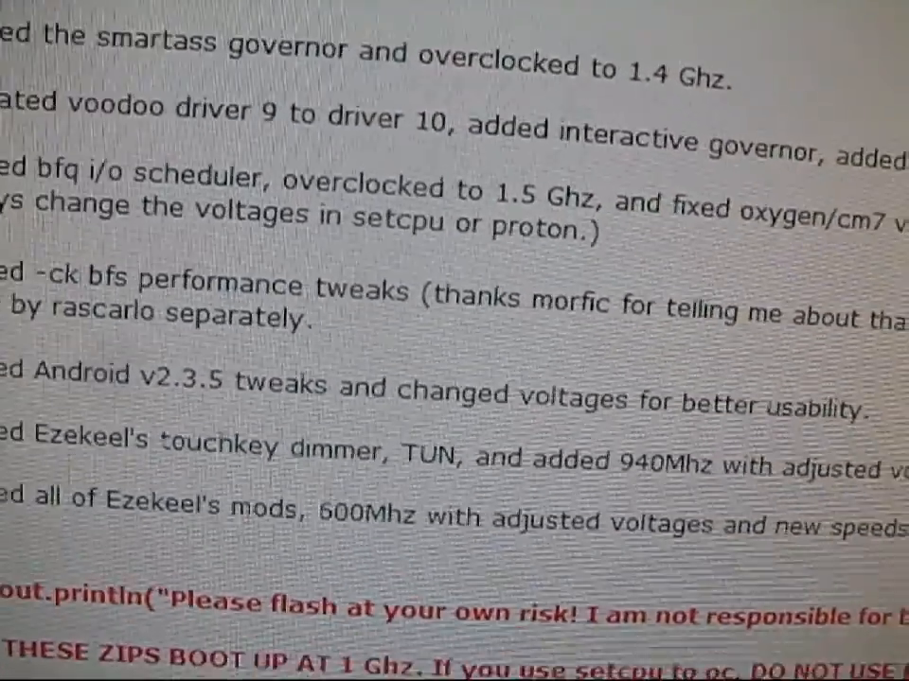
scroll("down", 3)
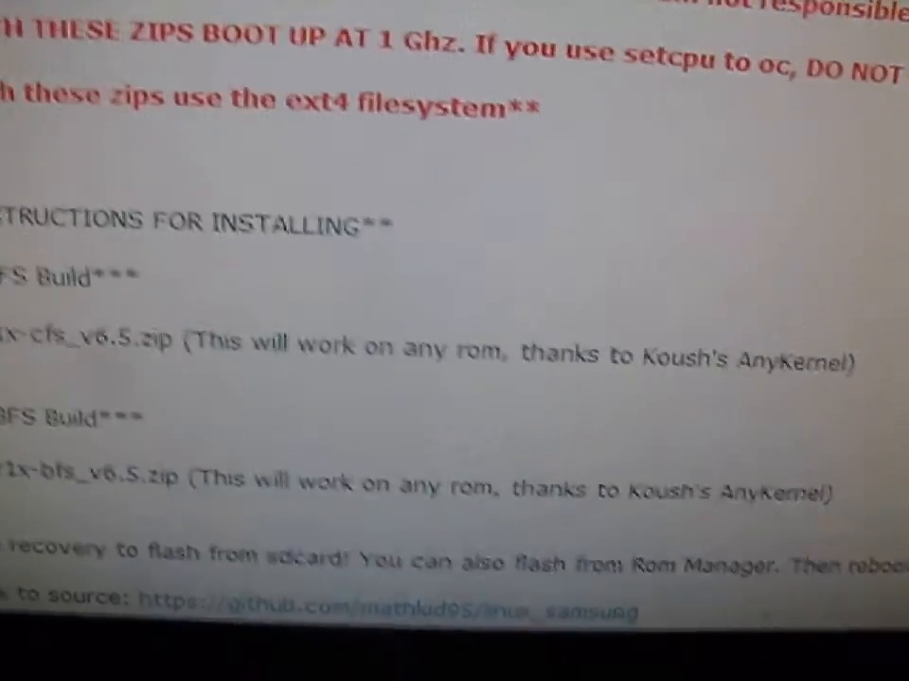
scroll("up", 3)
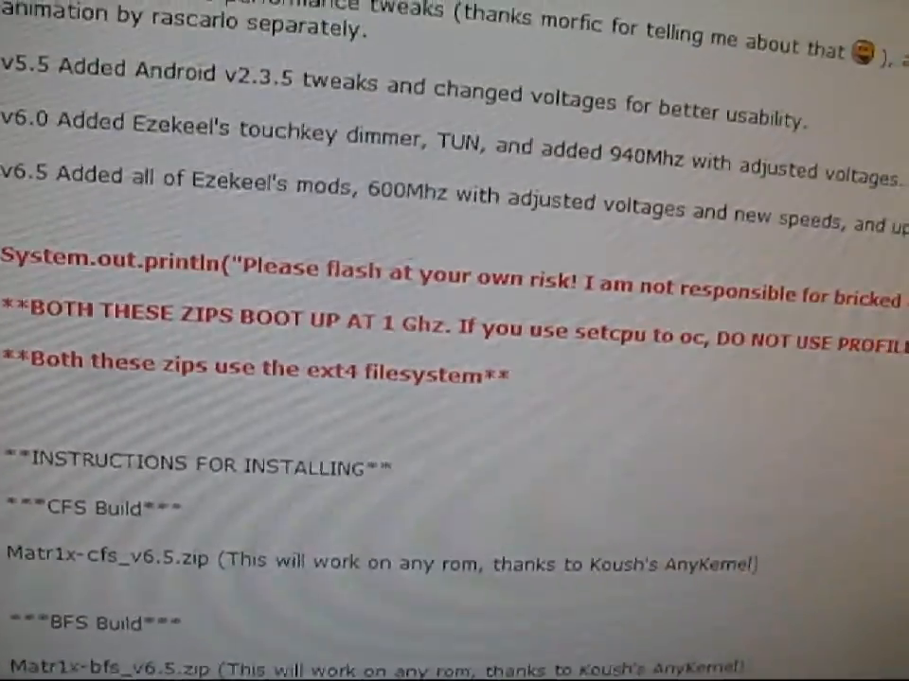